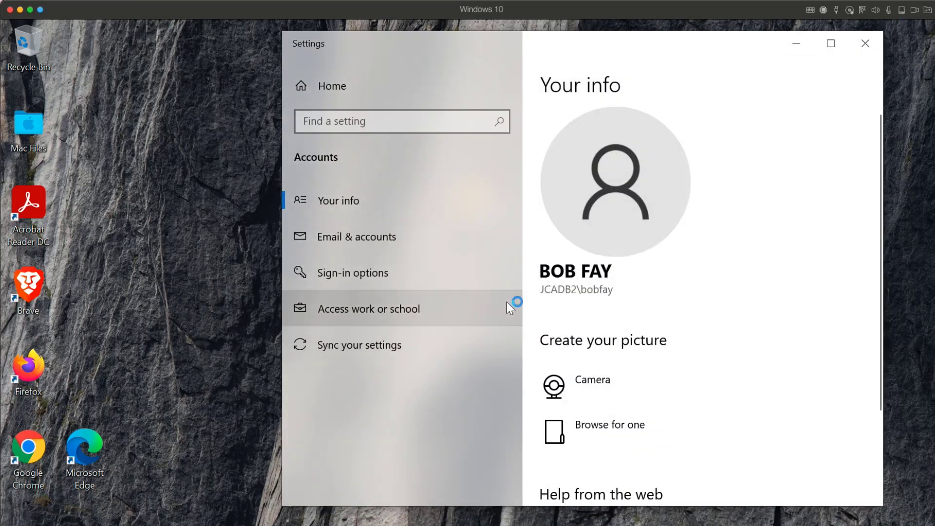
mouse_move(625, 310)
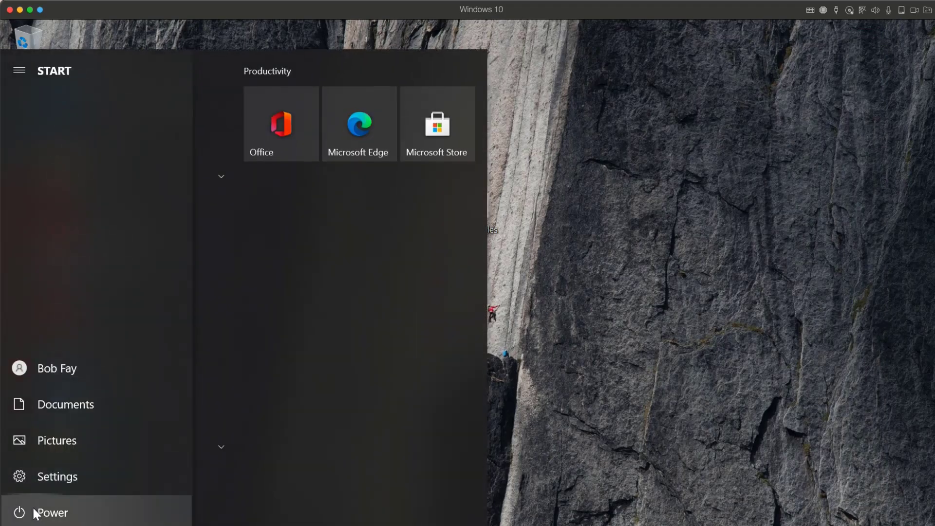
mouse_move(42, 396)
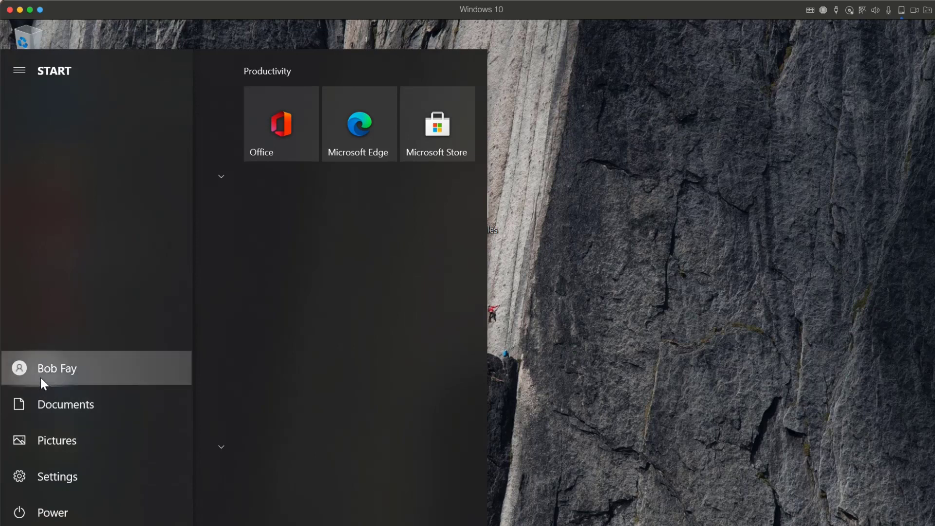
click(57, 369)
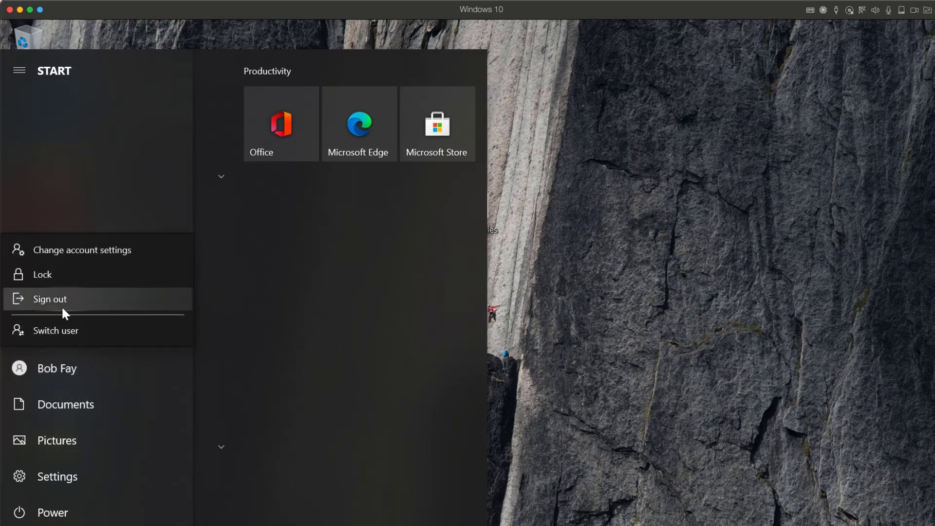
click(50, 299)
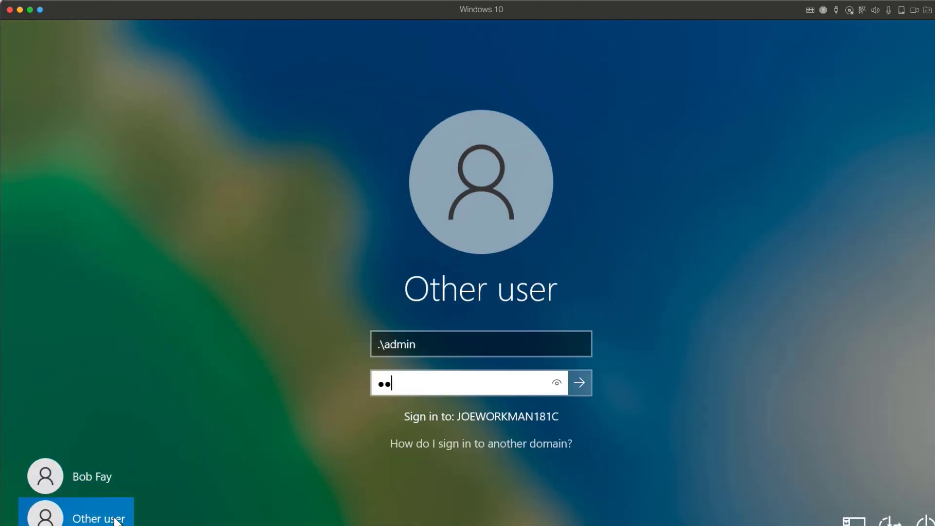
click(581, 382)
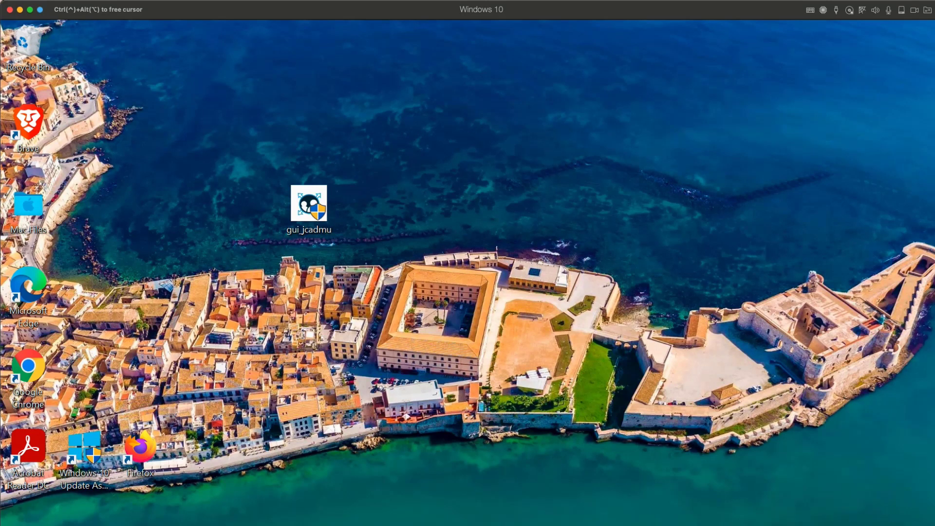
mouse_move(365, 199)
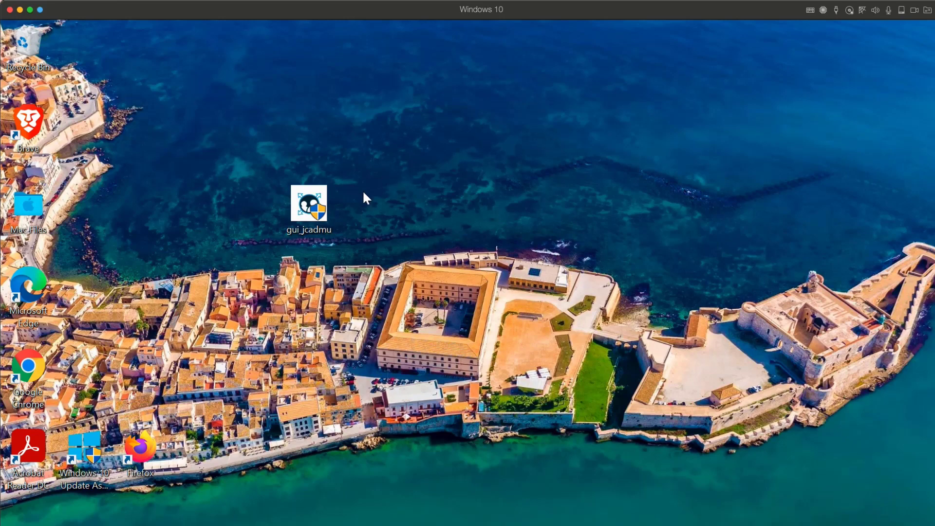
Launch the gui_jcadmu migration tool from the admin desktop
double_click(309, 207)
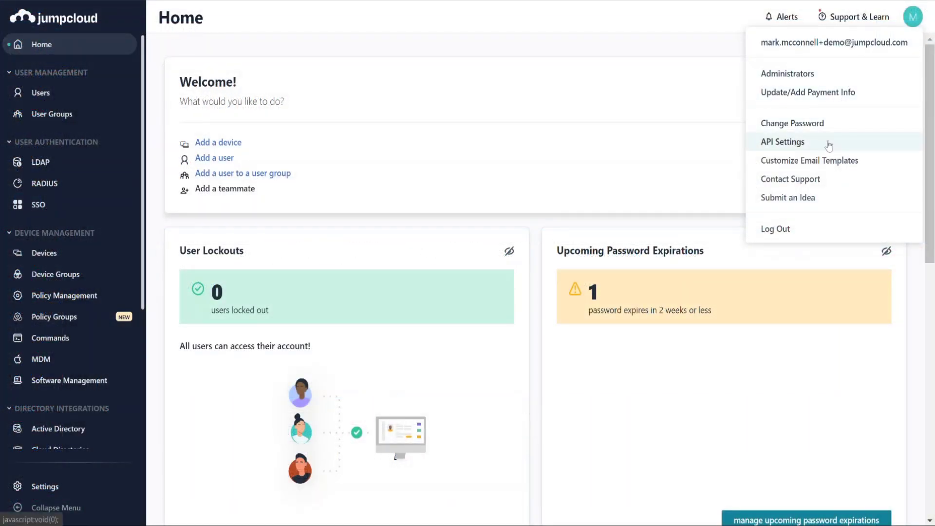
Open API Settings from the account avatar menu
click(781, 142)
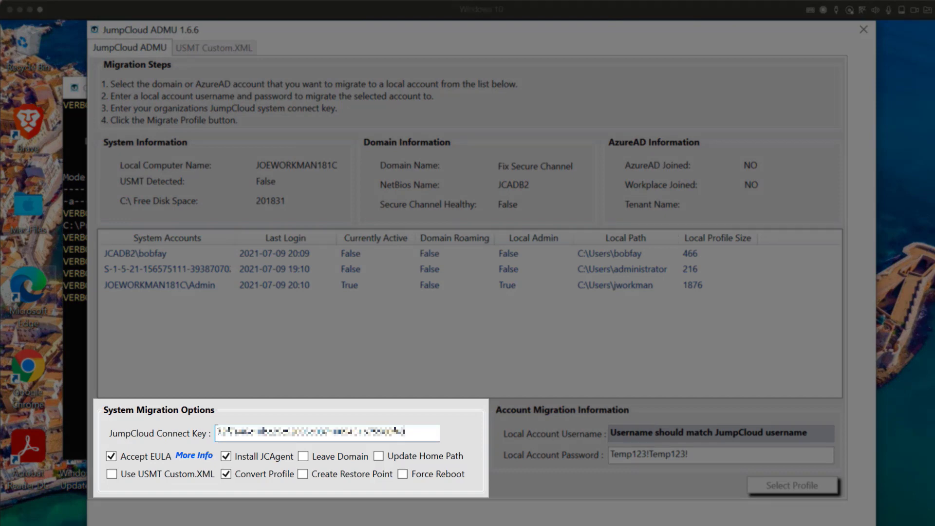
click(302, 457)
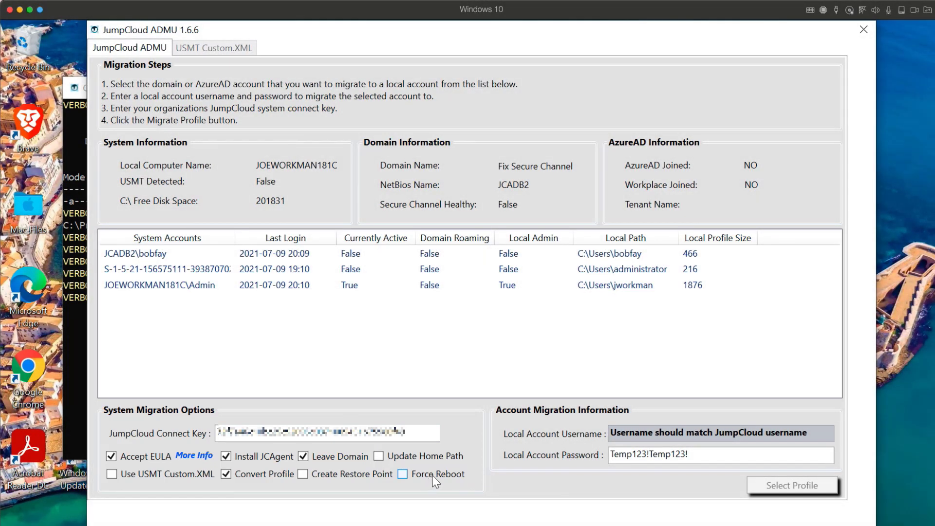
click(403, 474)
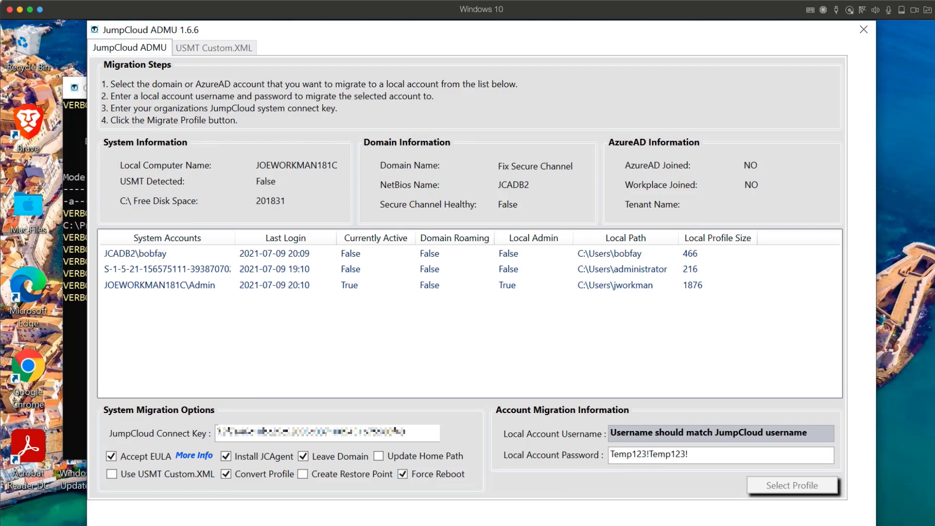
click(131, 253)
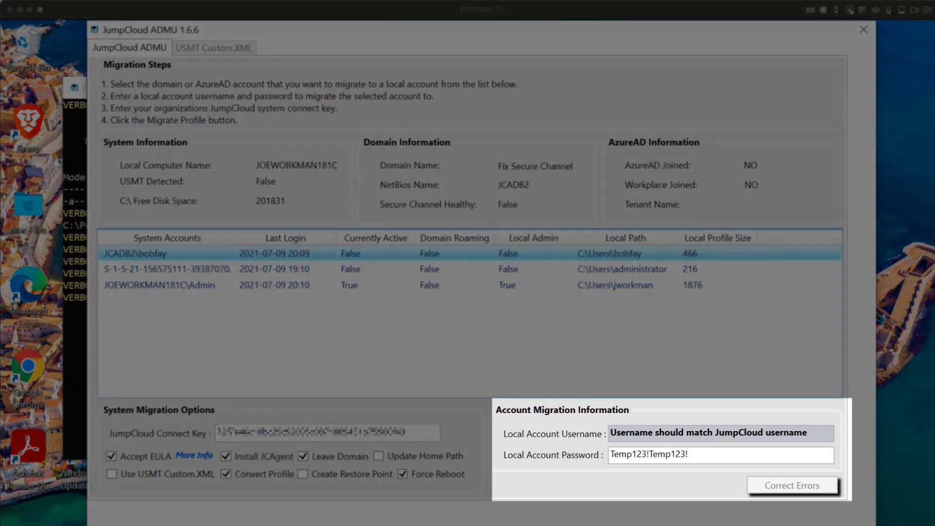
mouse_move(591, 438)
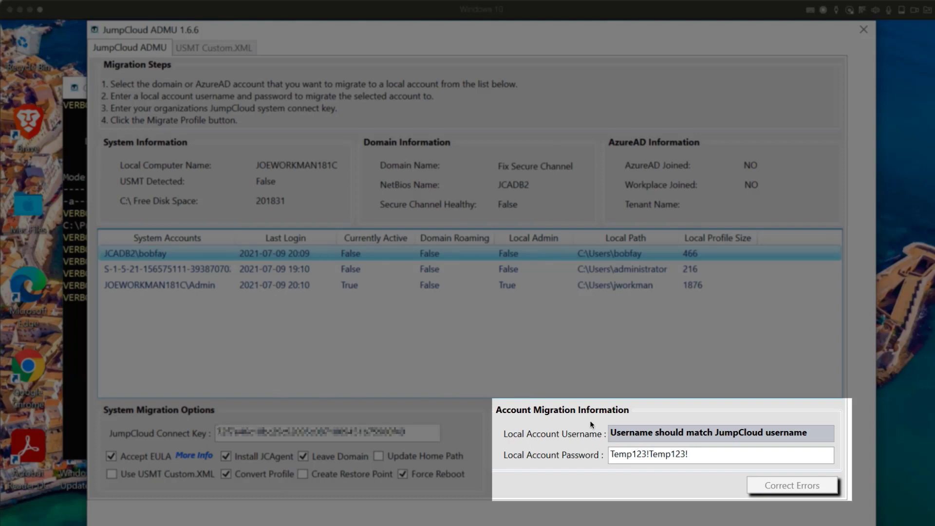
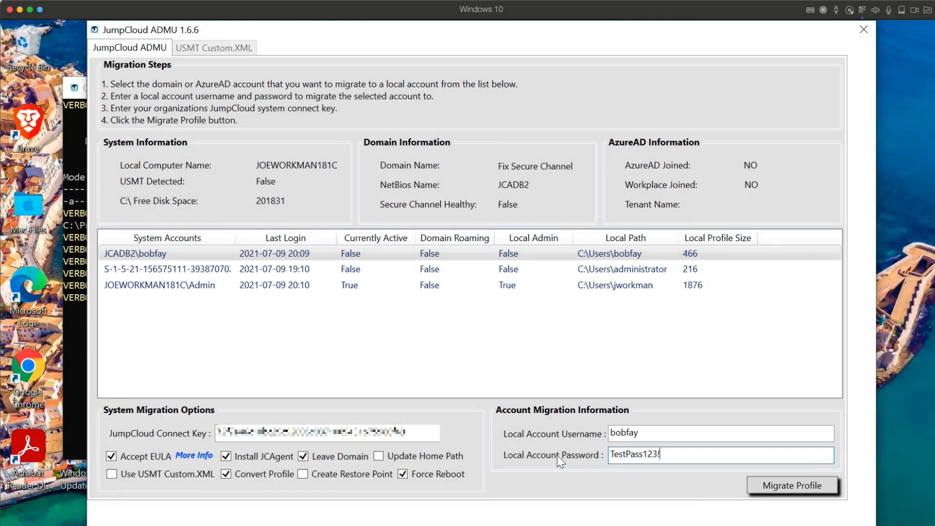
click(793, 485)
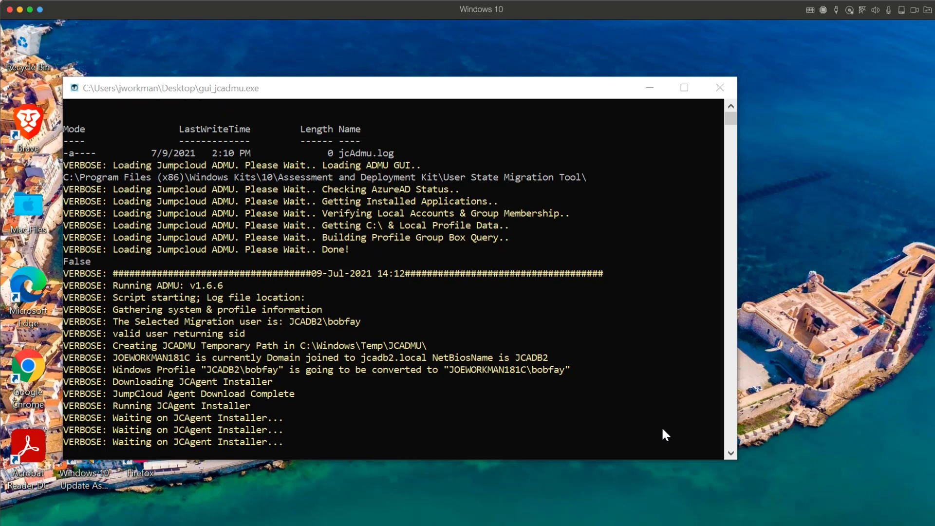
scroll(down, 3)
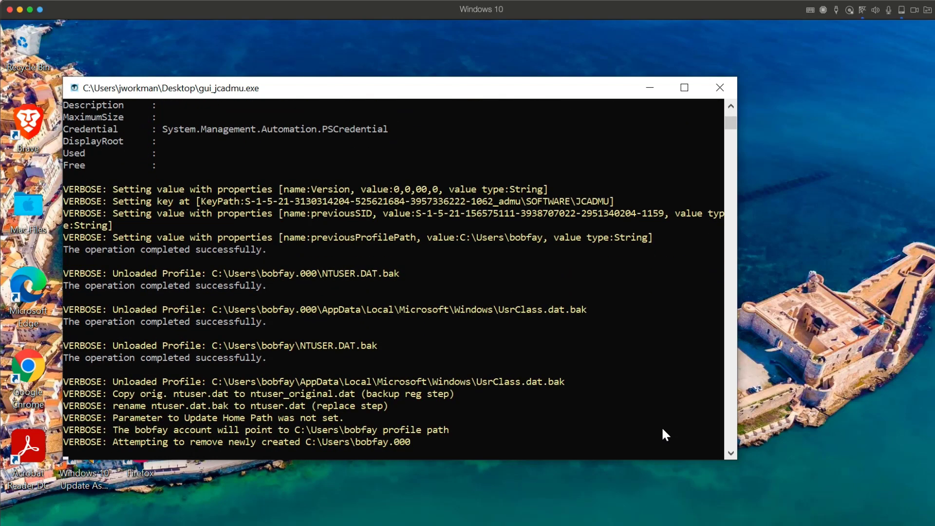
scroll(down, 3)
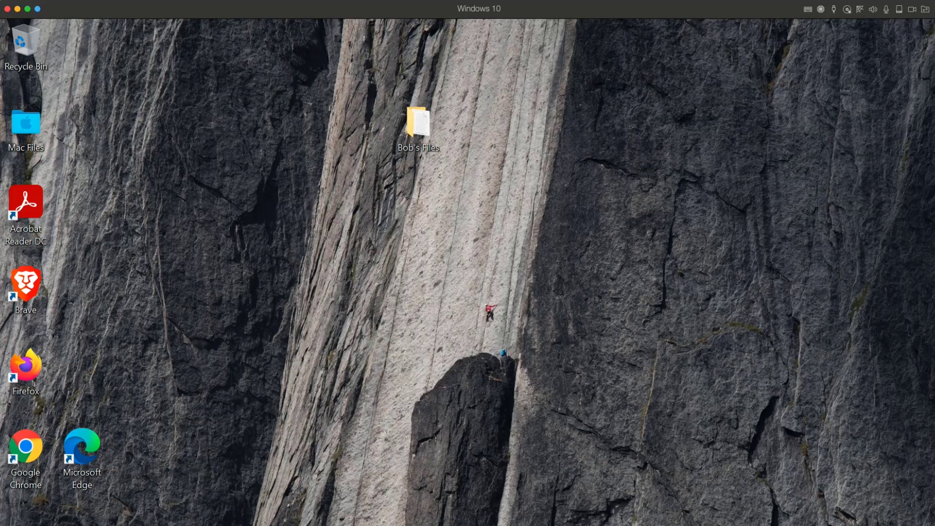
mouse_move(431, 128)
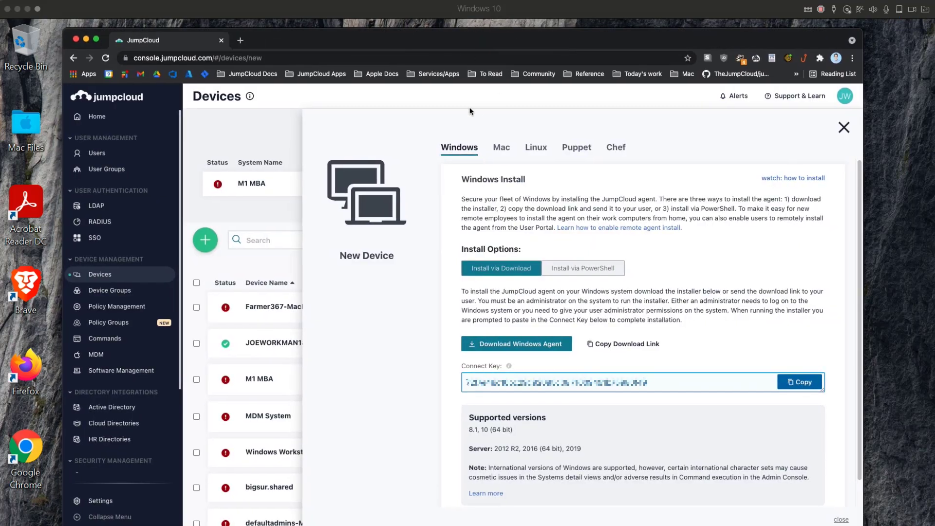
mouse_move(112, 169)
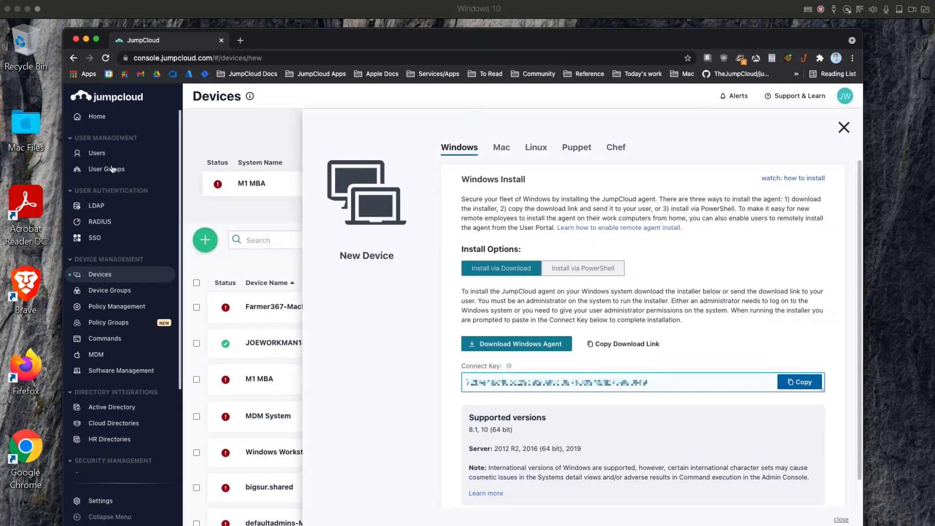
click(96, 153)
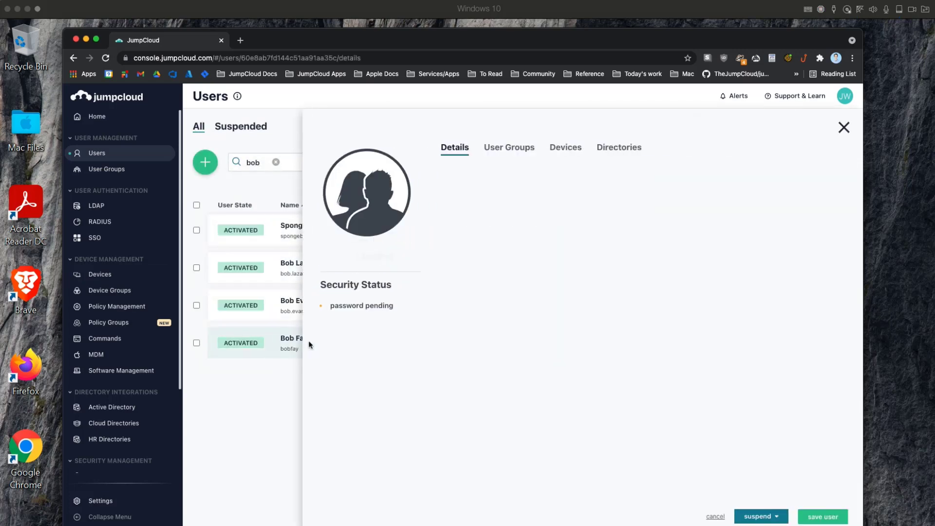
click(621, 147)
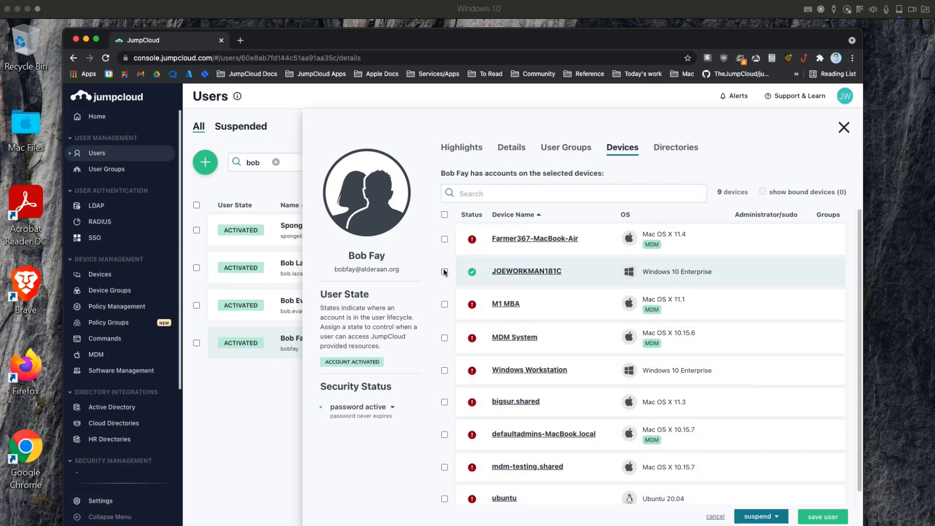
click(444, 271)
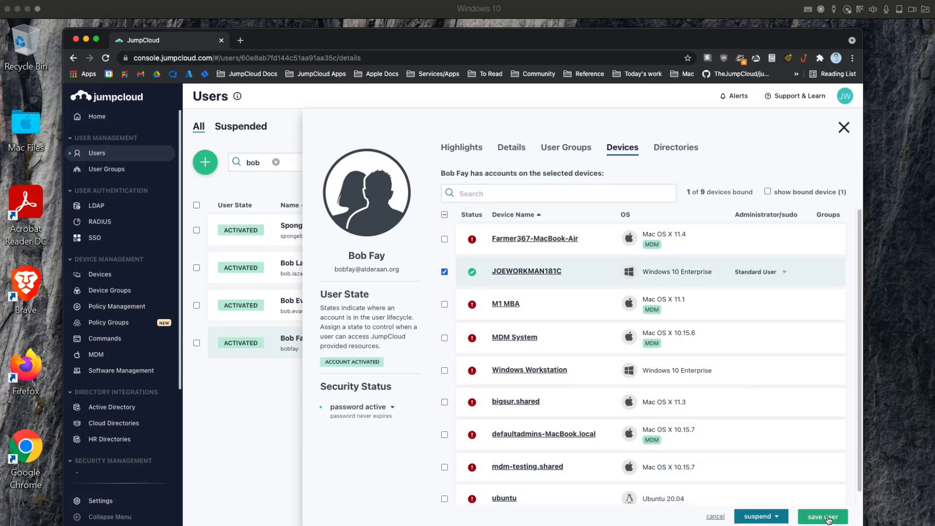
click(824, 515)
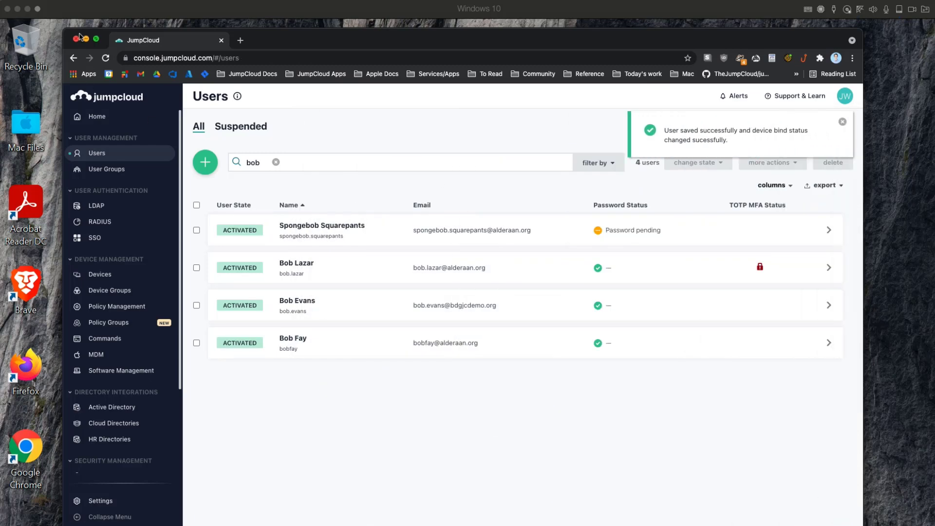
click(75, 39)
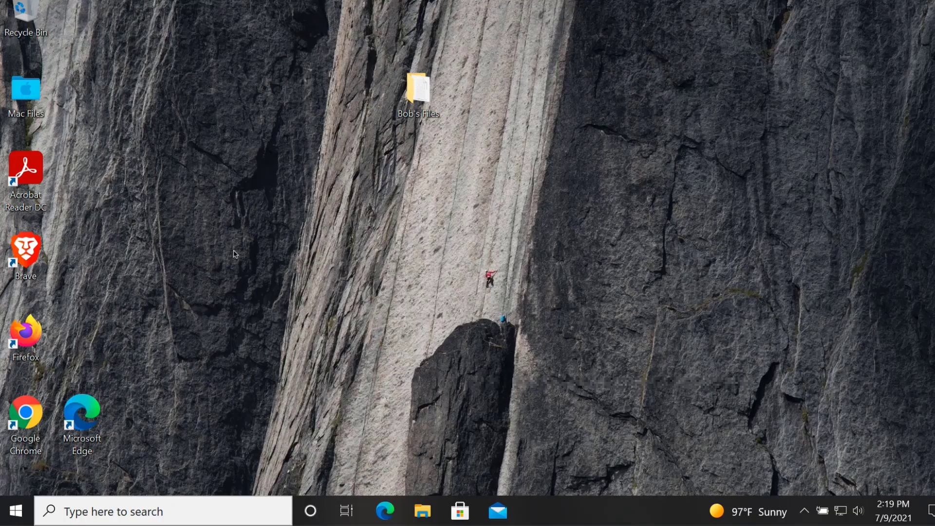
click(17, 509)
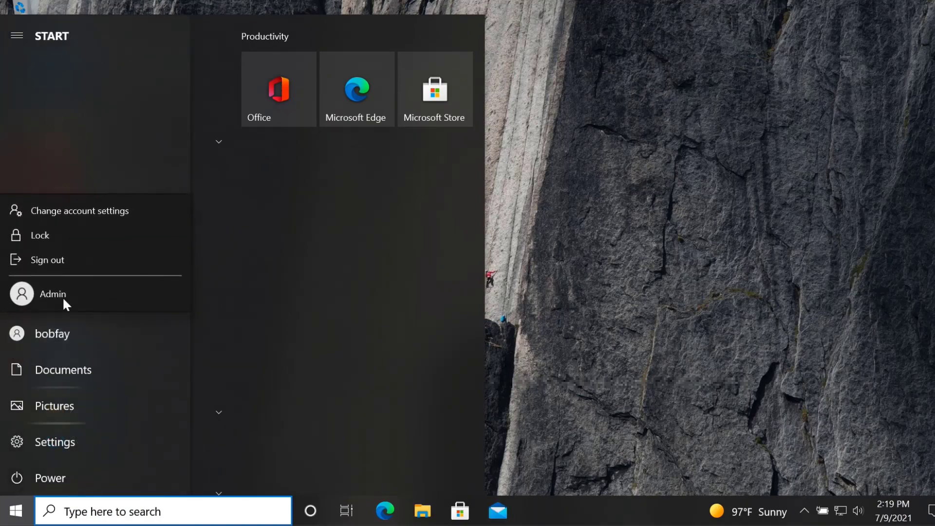
click(47, 260)
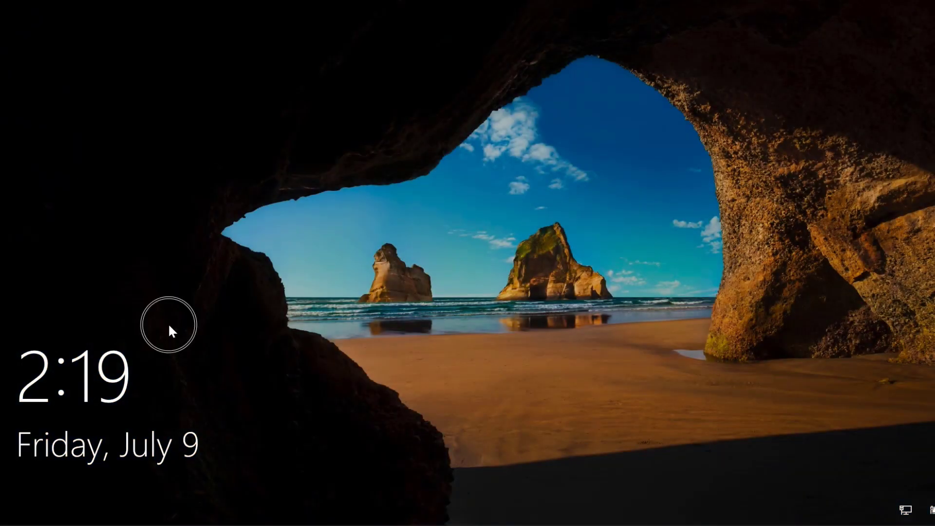
click(172, 330)
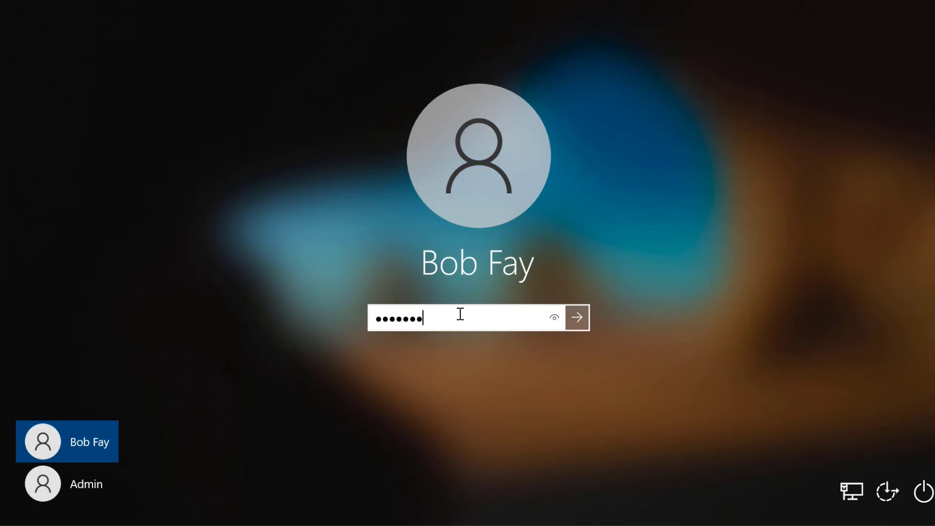
click(578, 318)
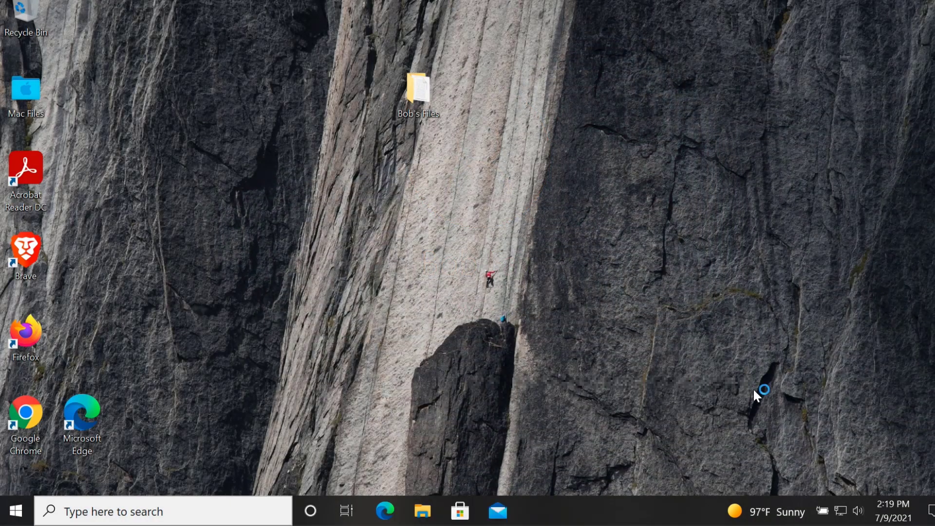
mouse_move(819, 490)
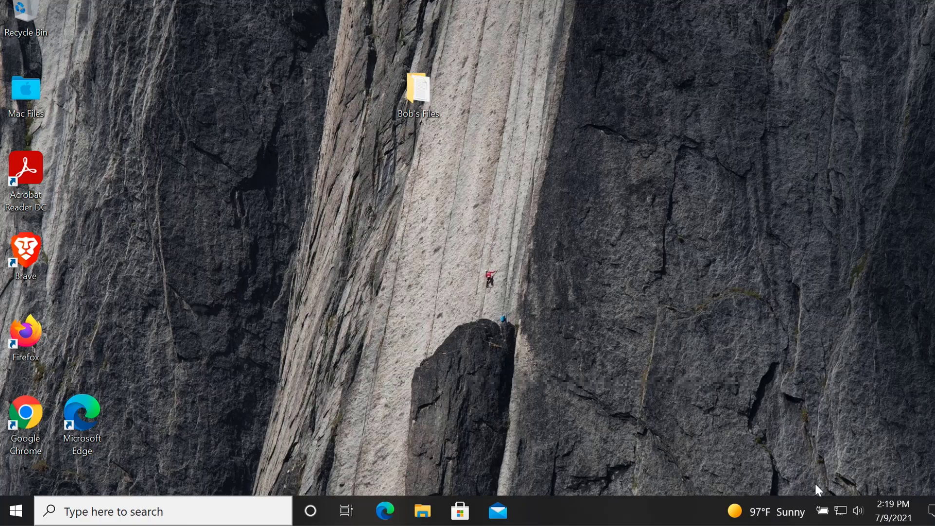